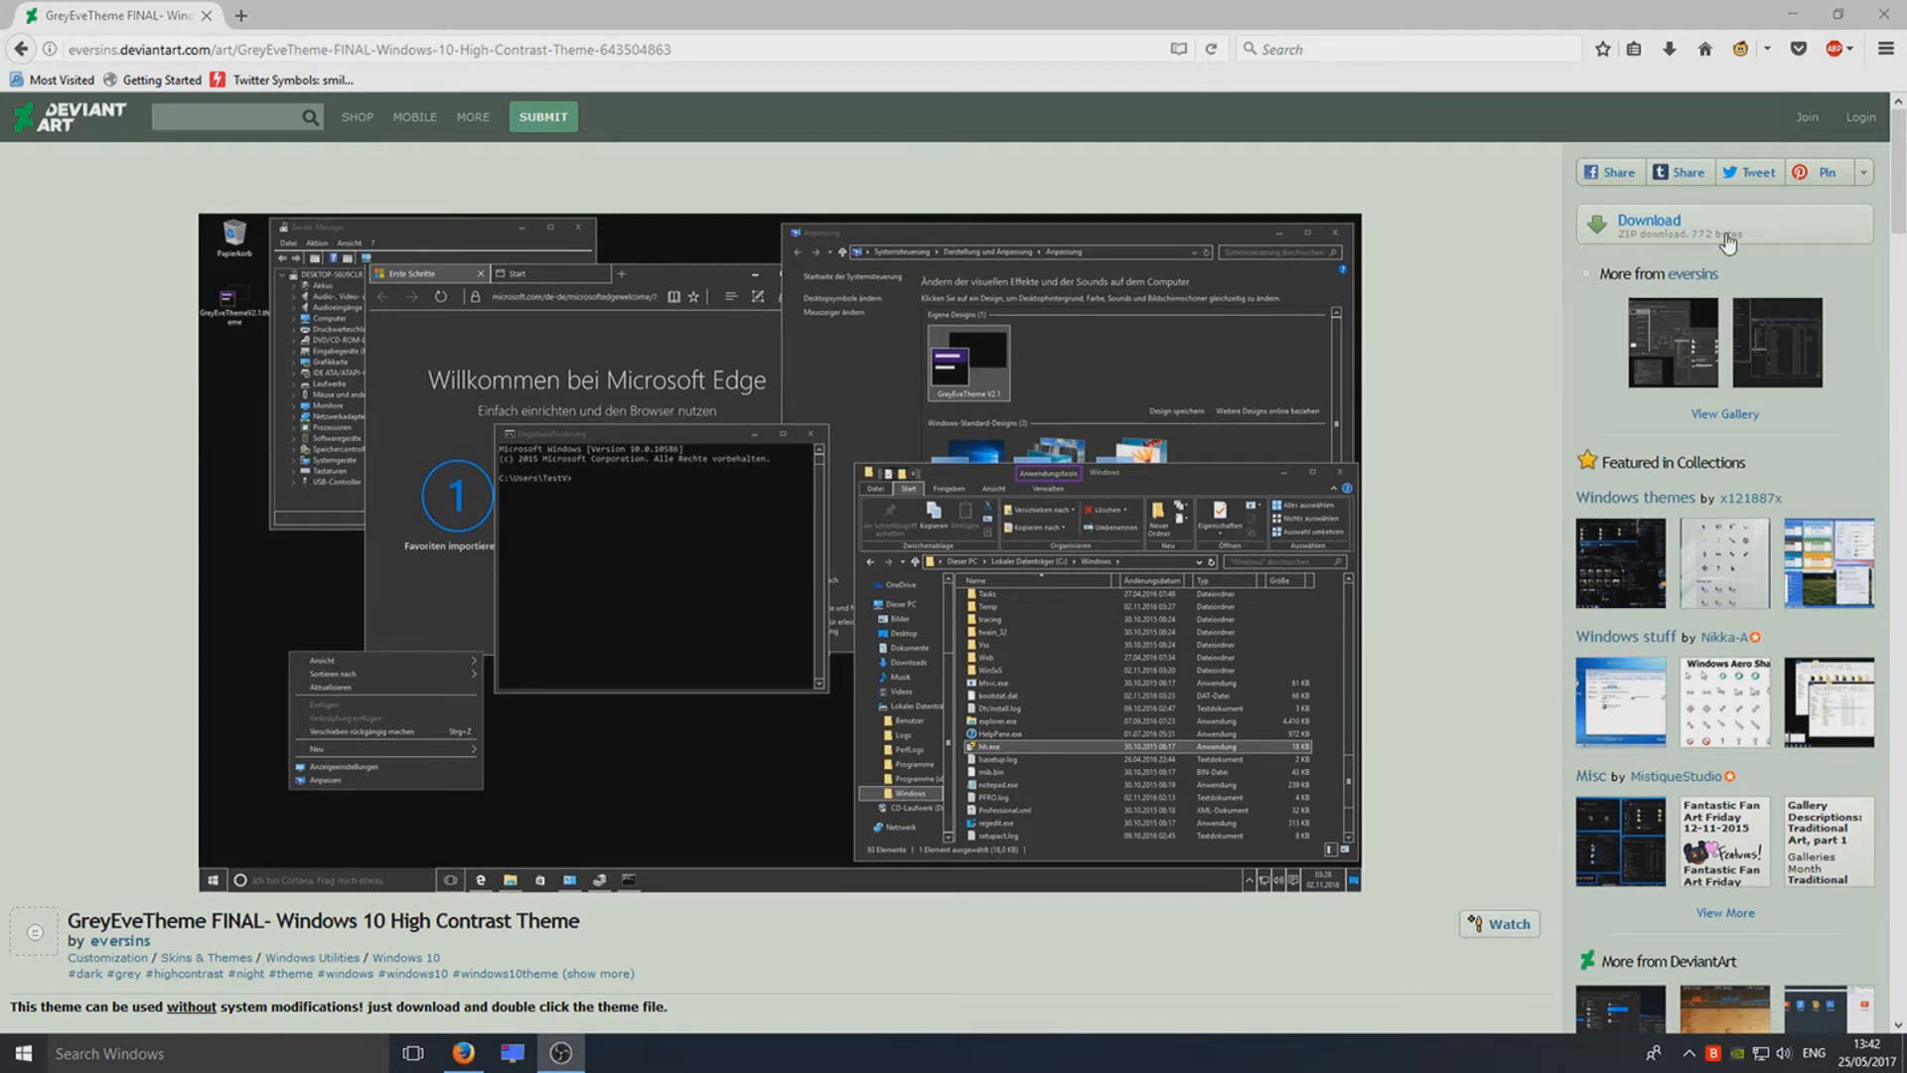
Download the GreyEveTheme FINAL zip from DeviantArt and save it to the computer
left_click(1648, 226)
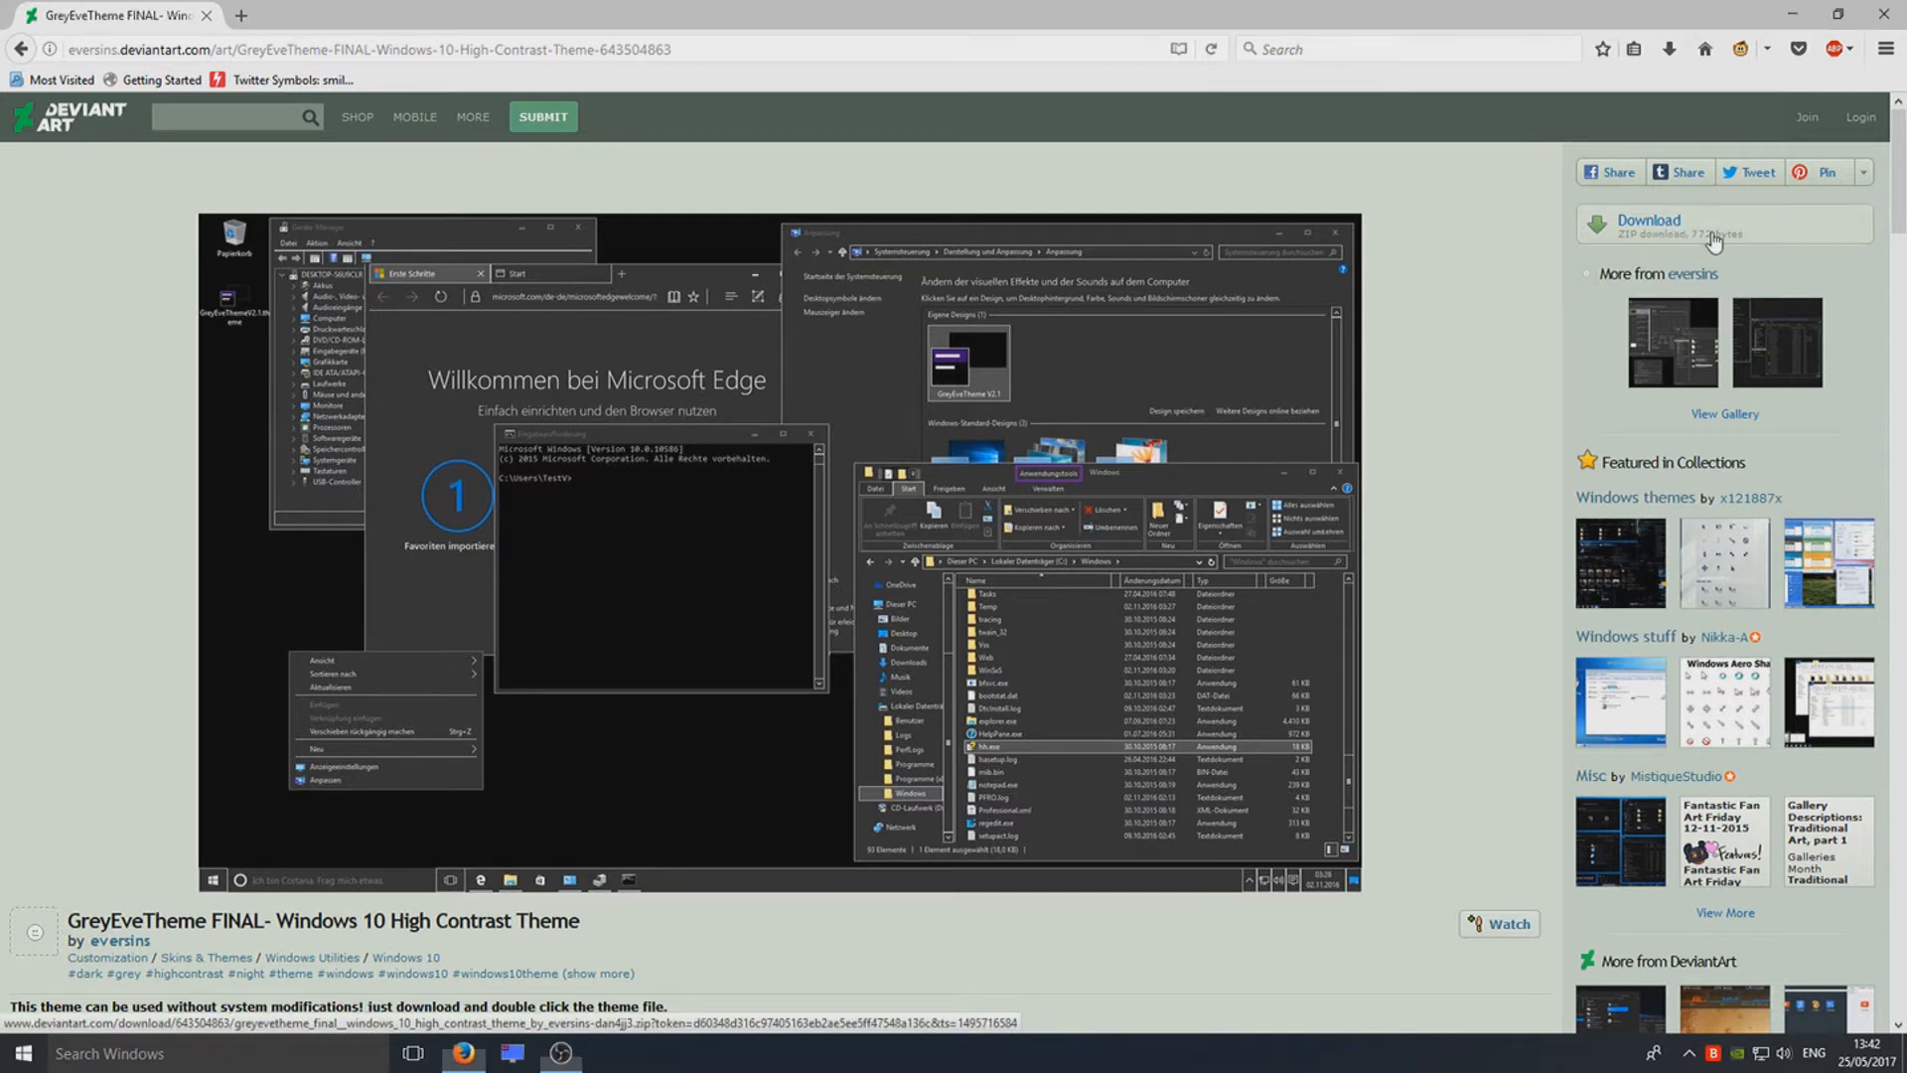
left_click(1648, 224)
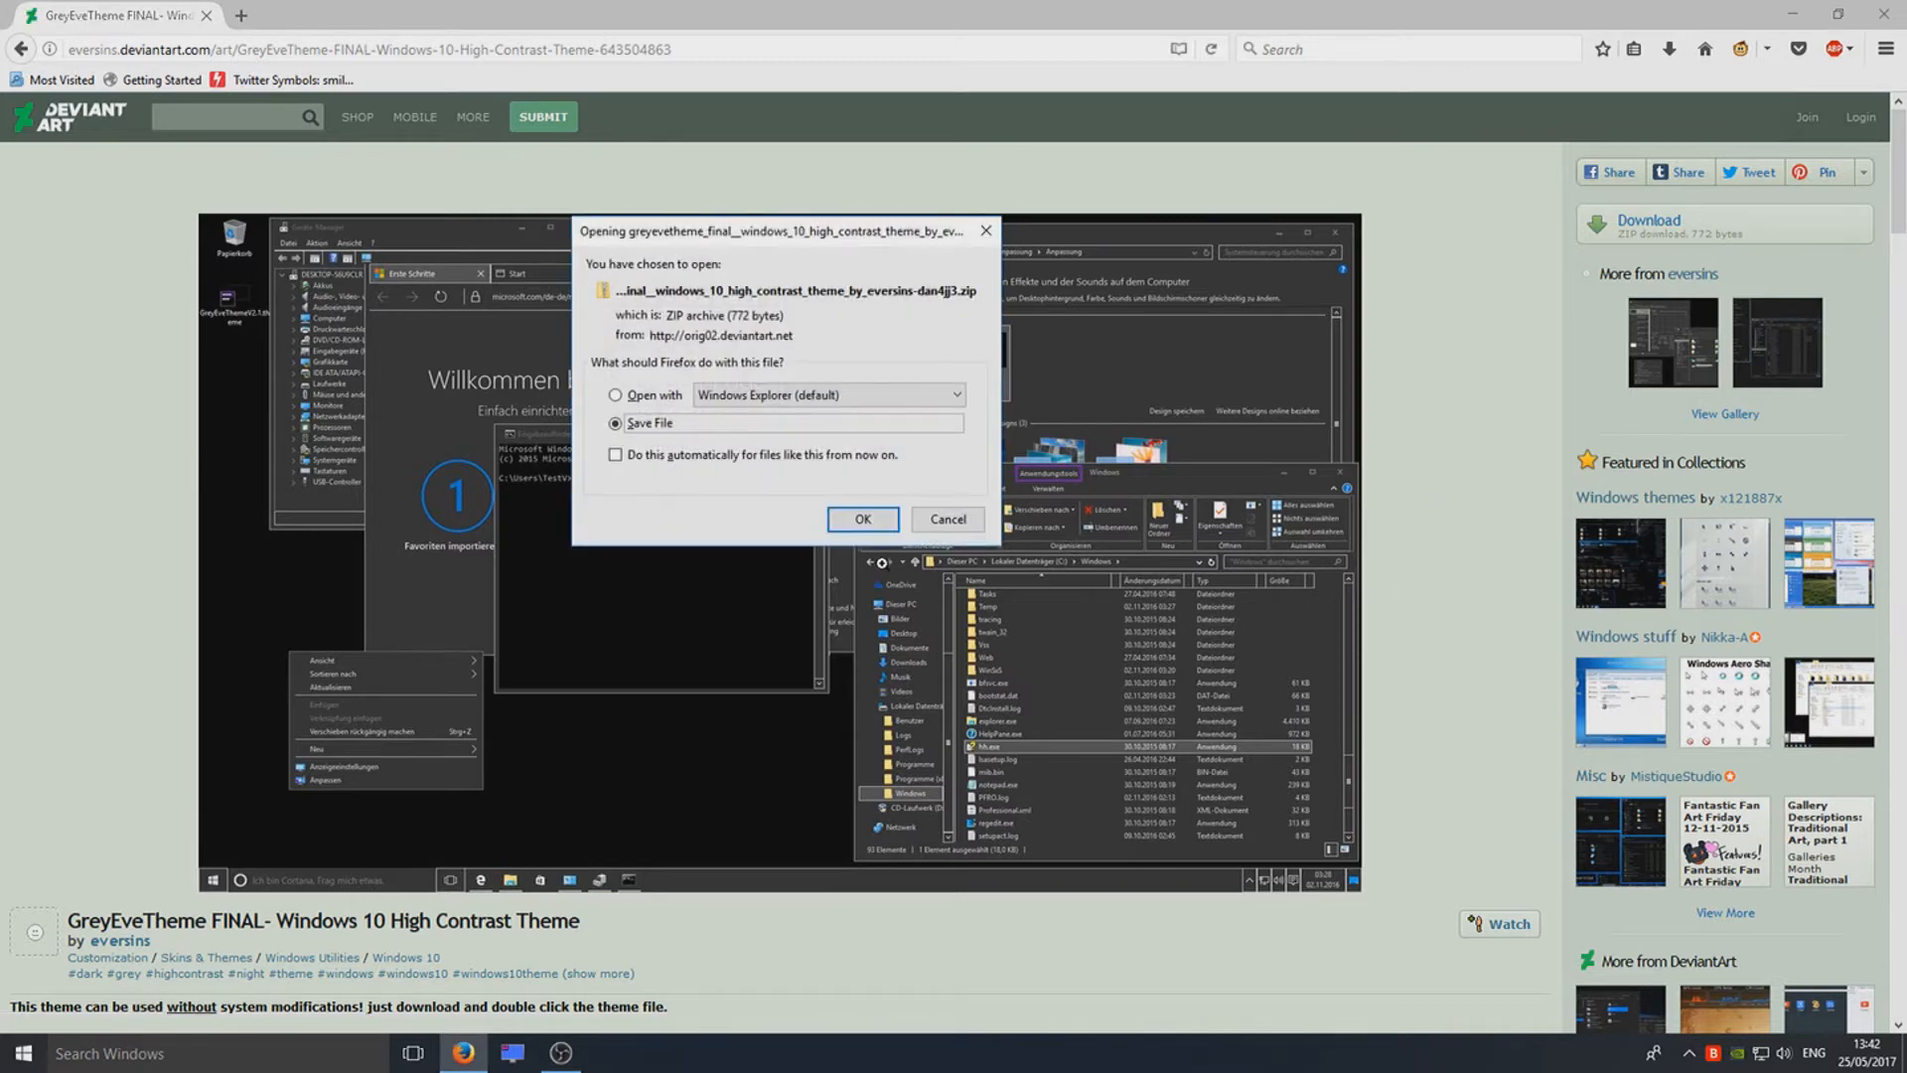
left_click(862, 520)
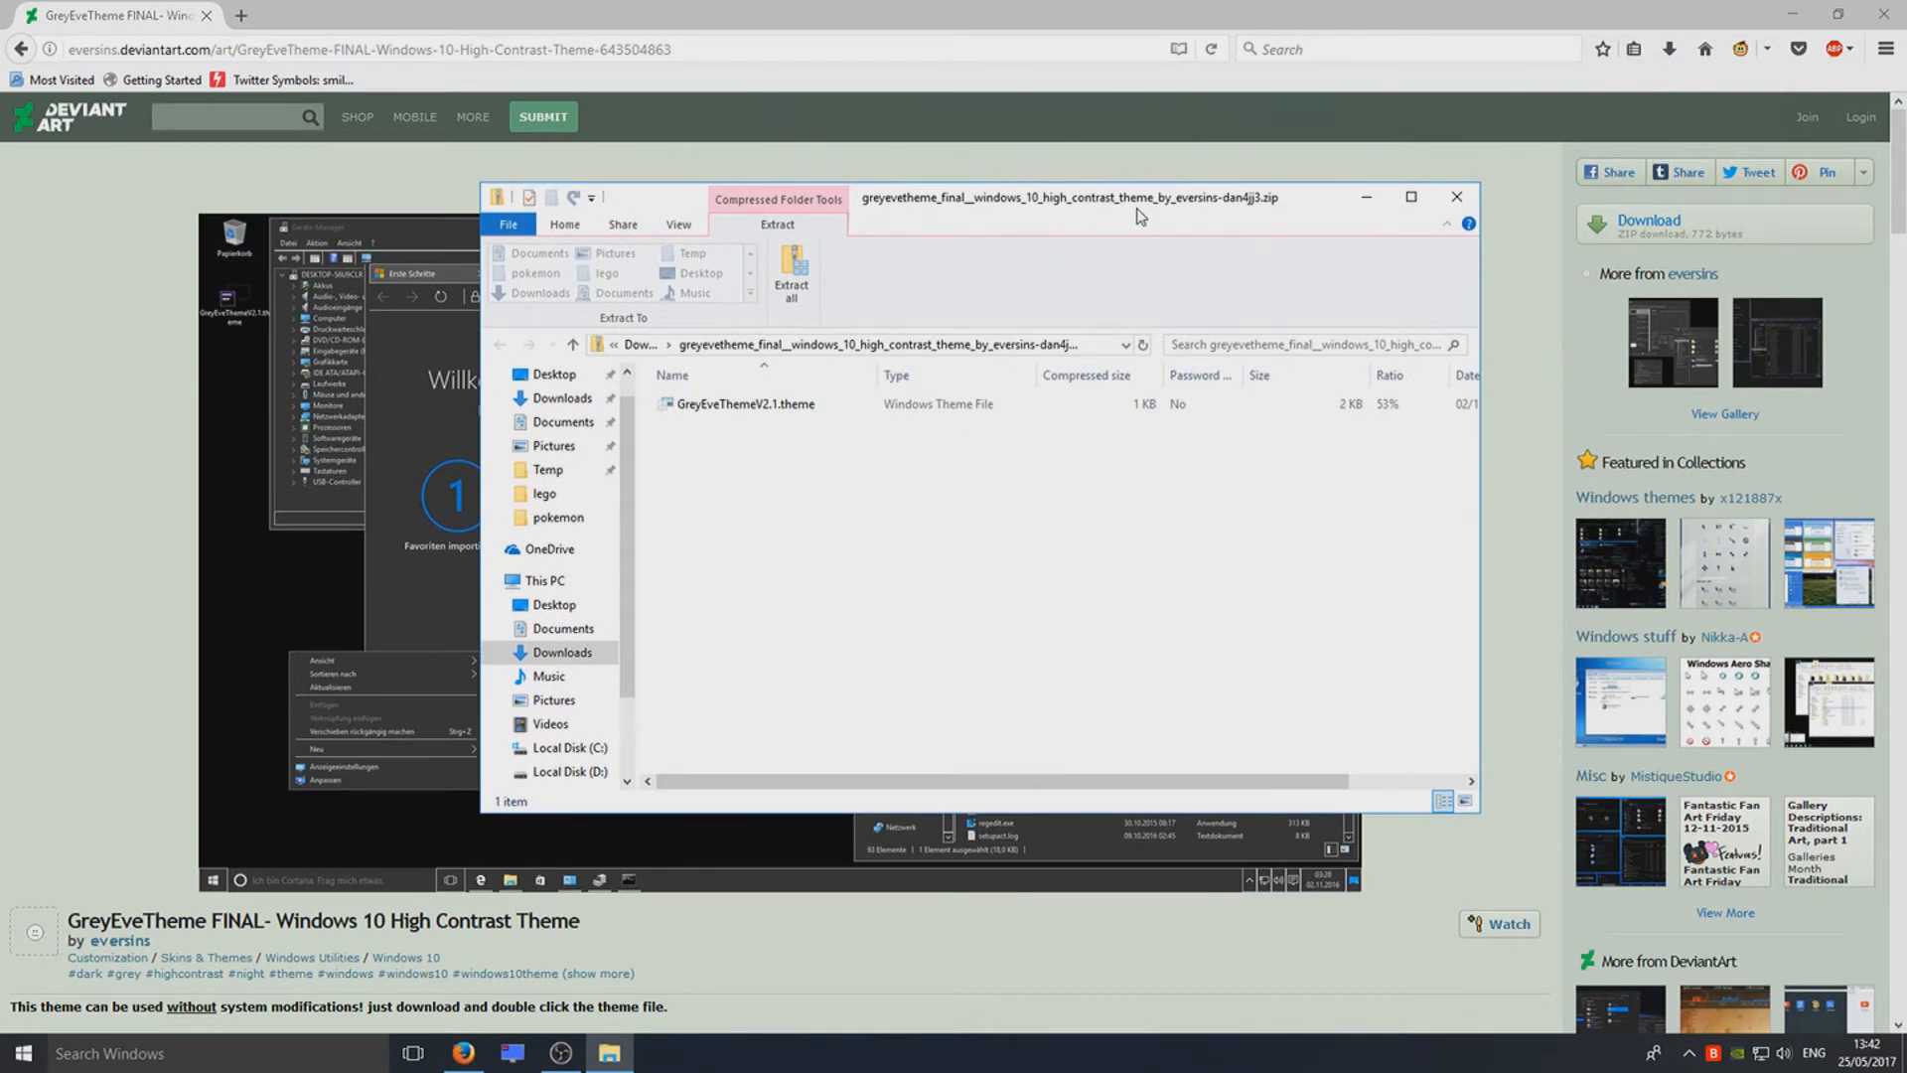
mouse_move(1665, 10)
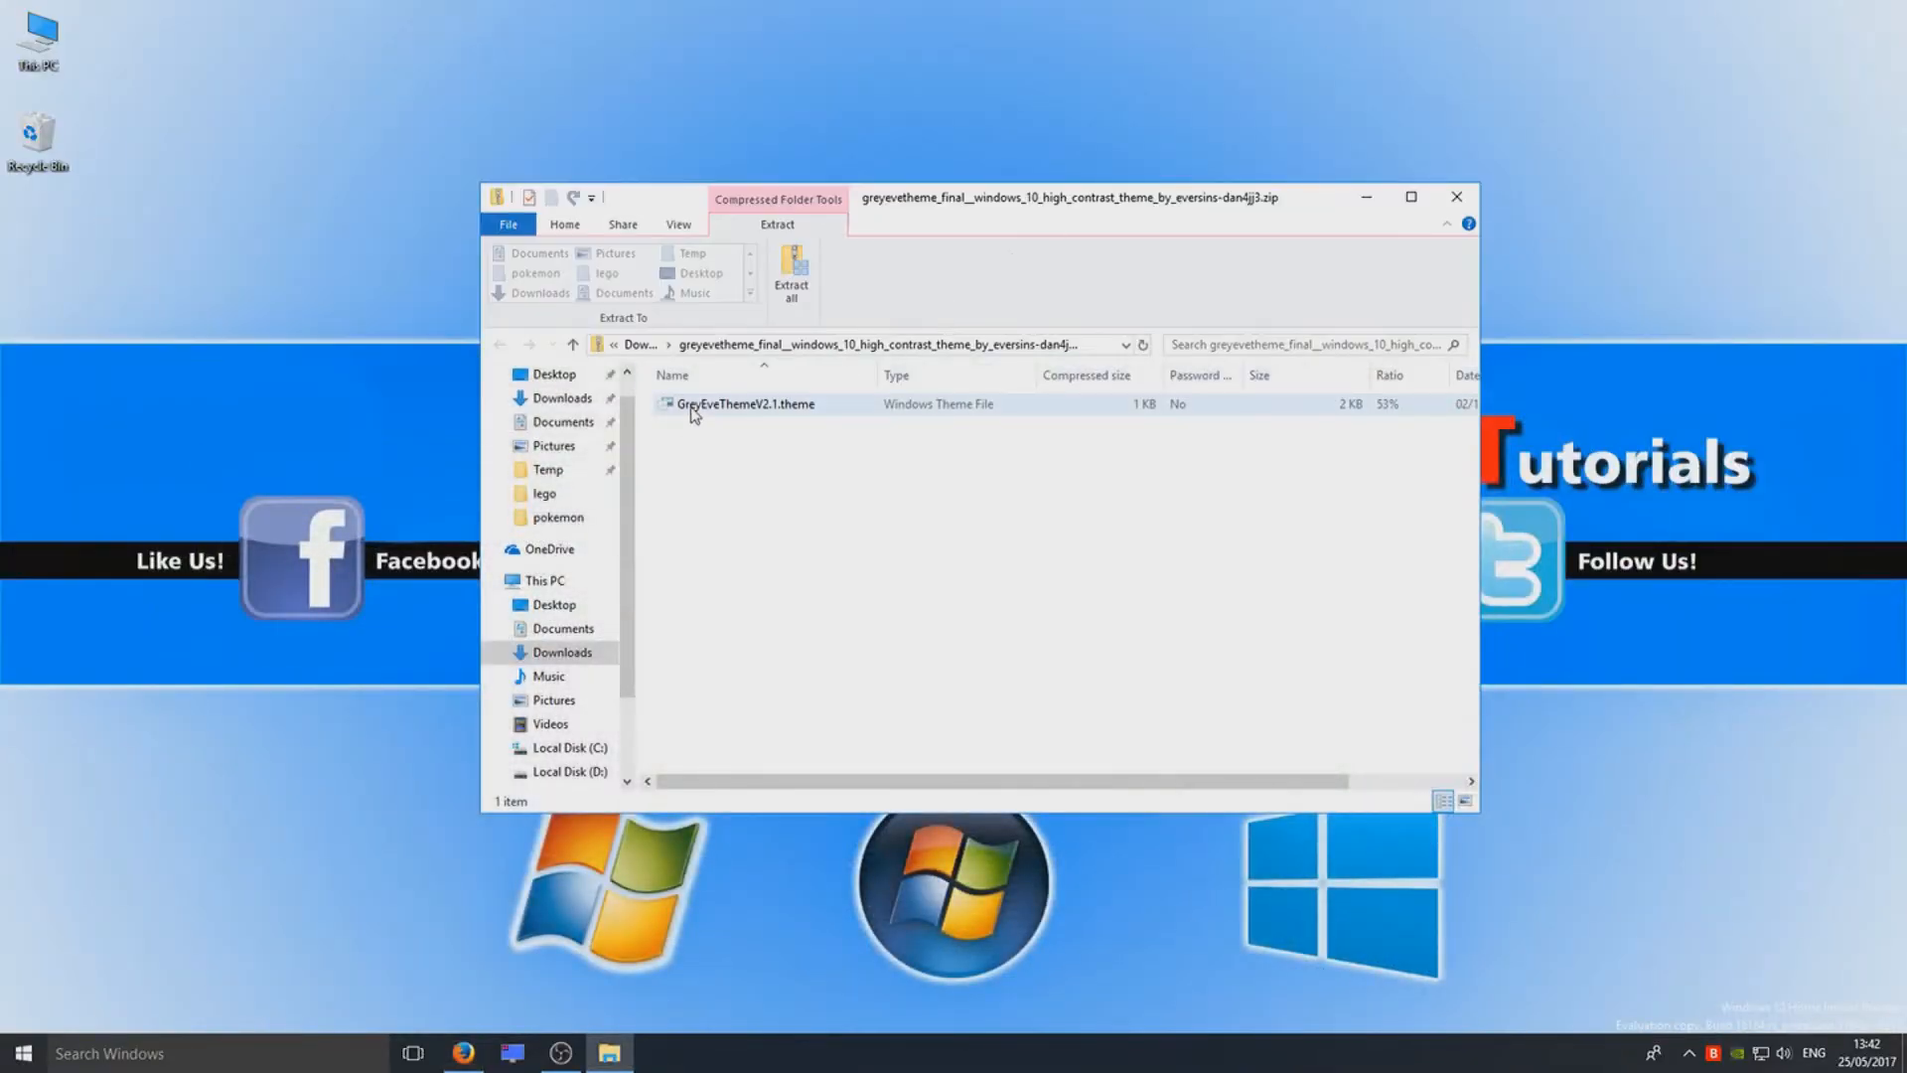
Select GreyEveThemeV2.1.theme inside the downloaded zip archive
left_click(744, 402)
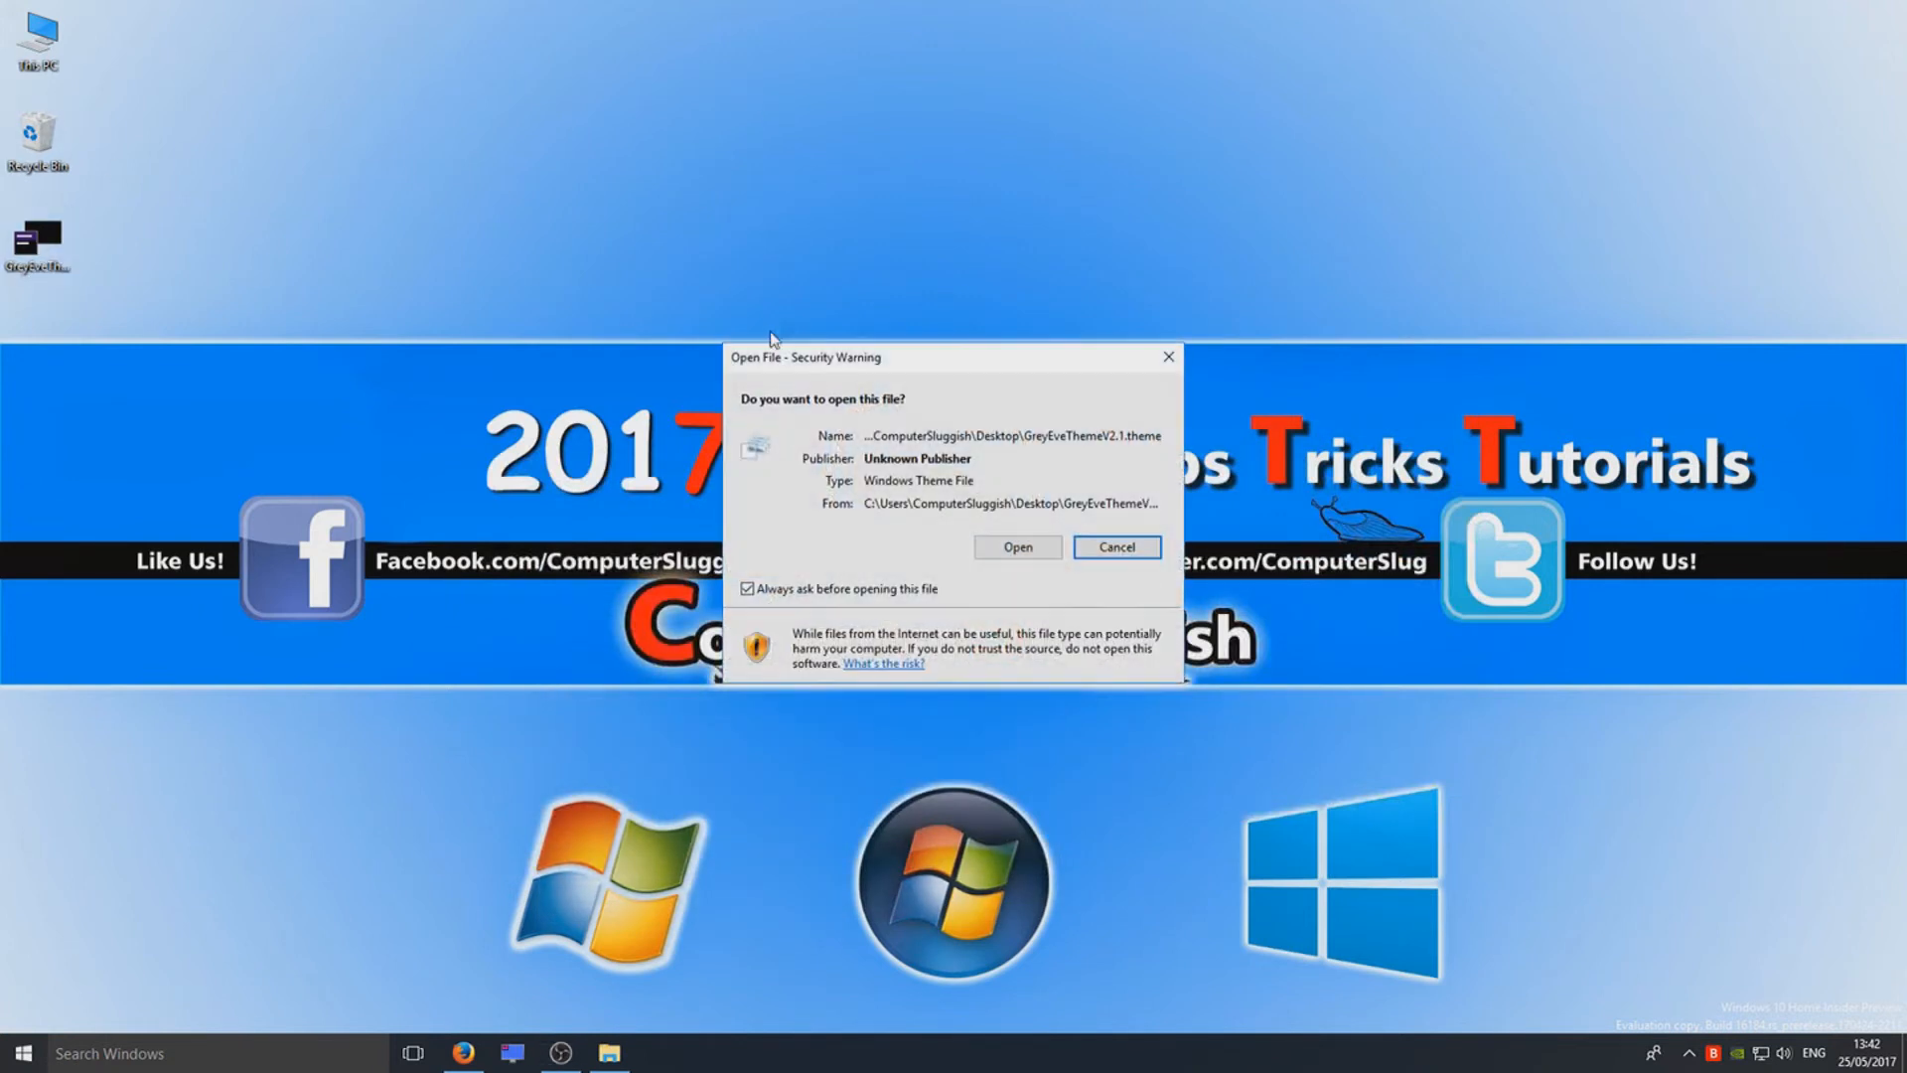
Allow GreyEveThemeV2.1.theme past the Security Warning so it opens and applies
left_click(1017, 546)
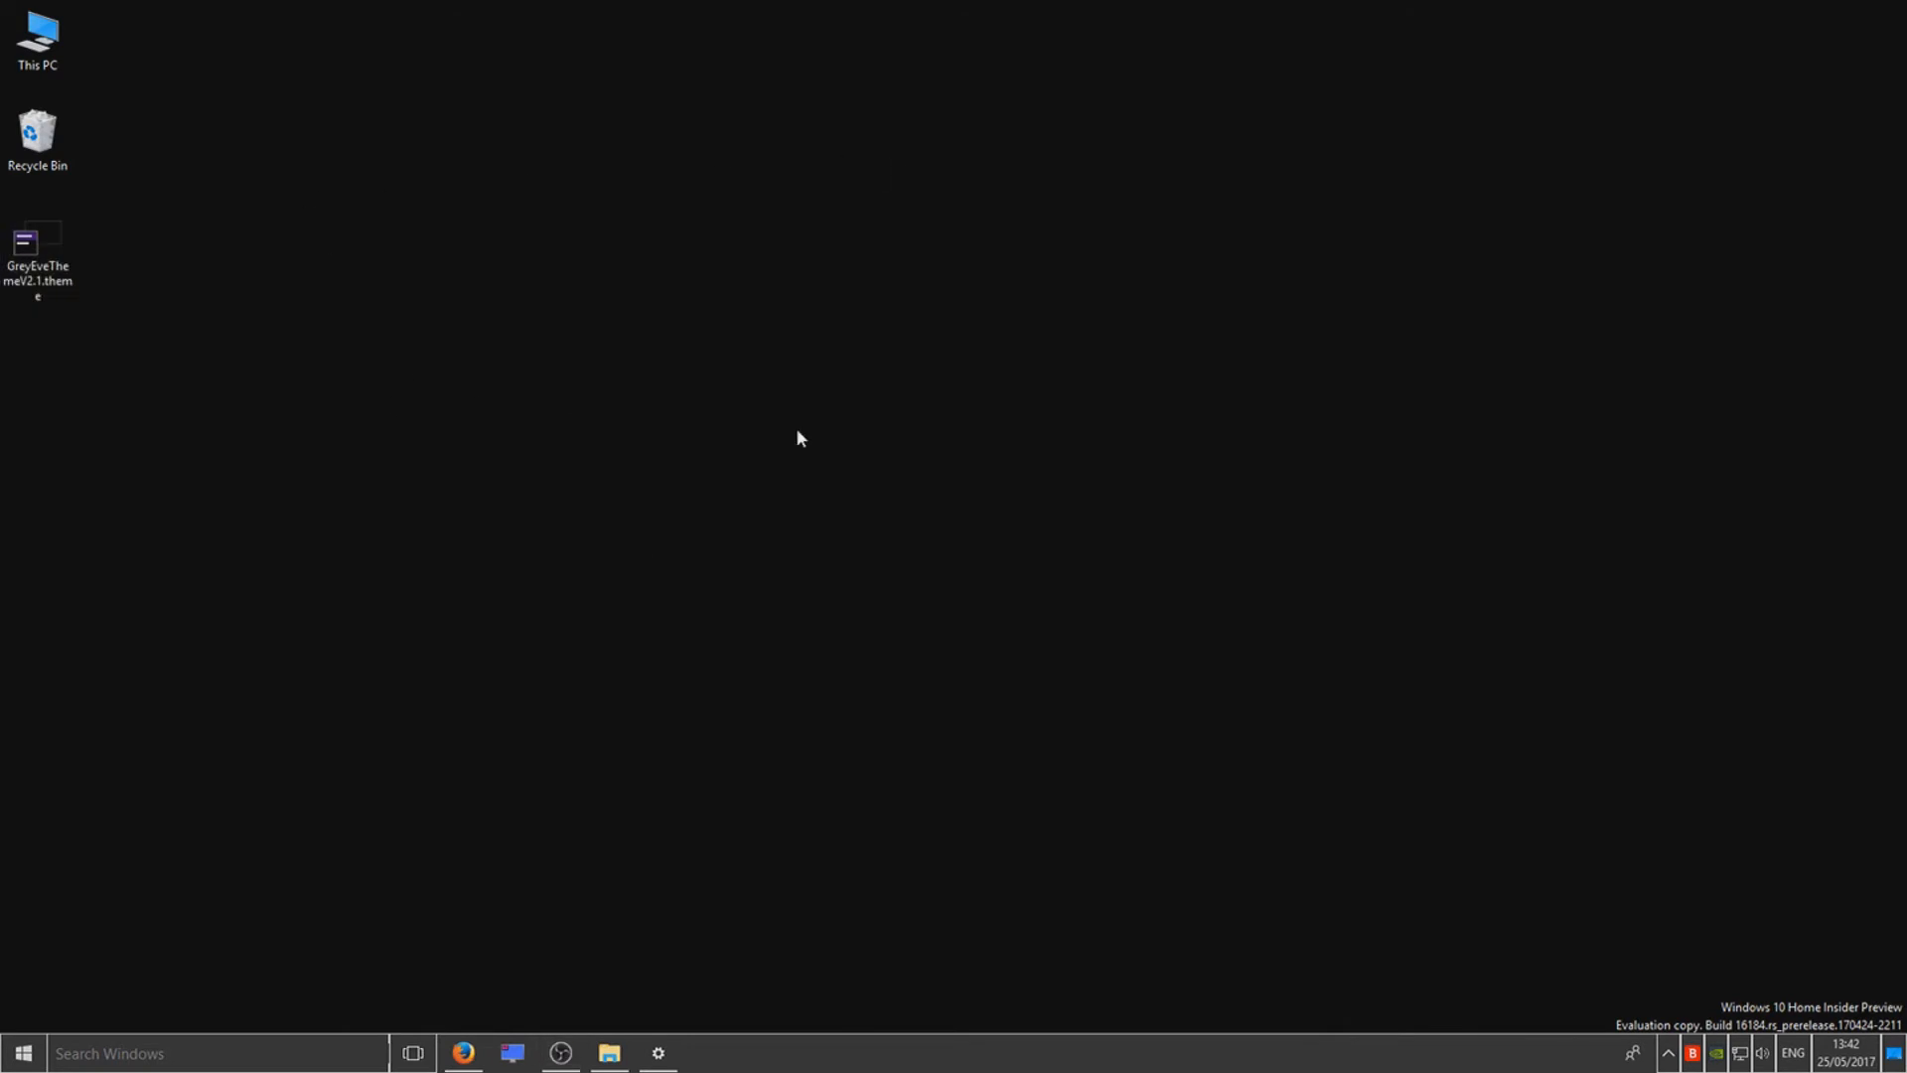
mouse_move(763, 634)
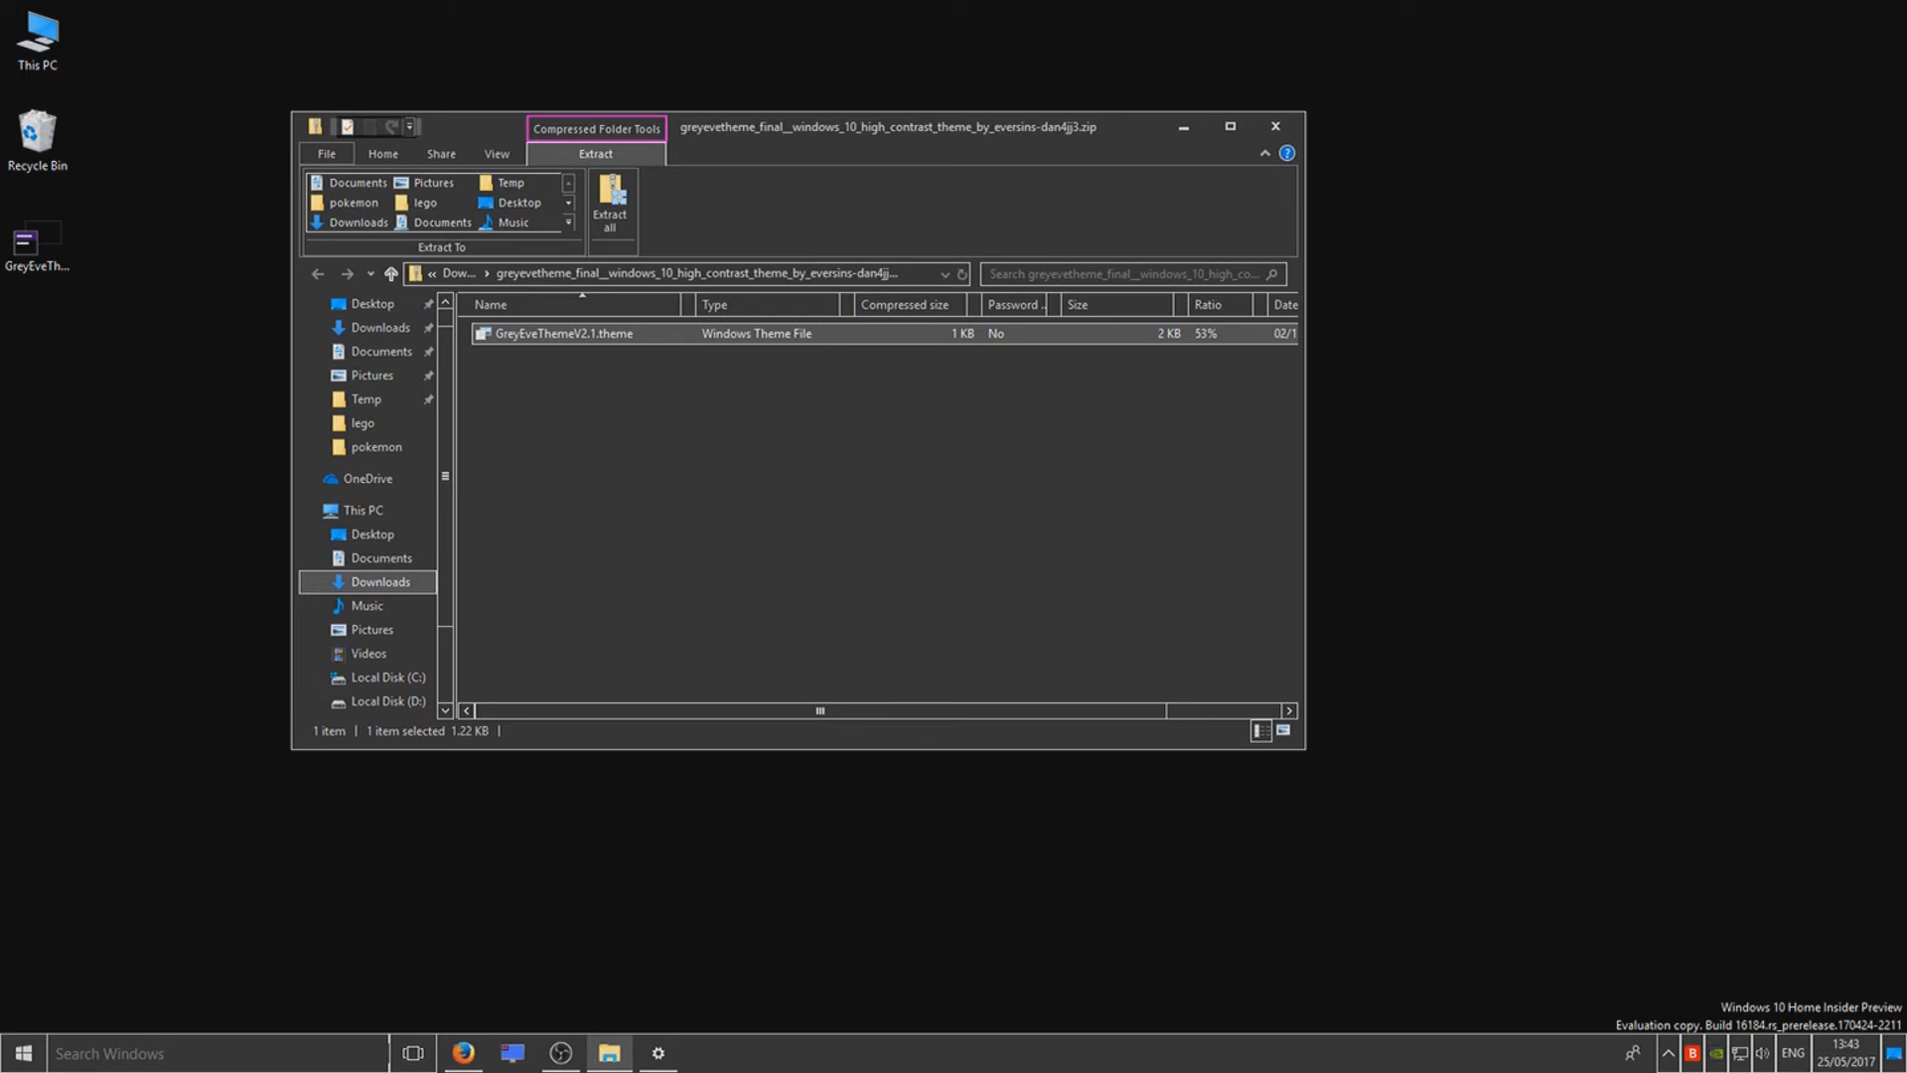
Reopen the zip archive window from the taskbar to see the dark GreyEve styling
left_click(559, 1052)
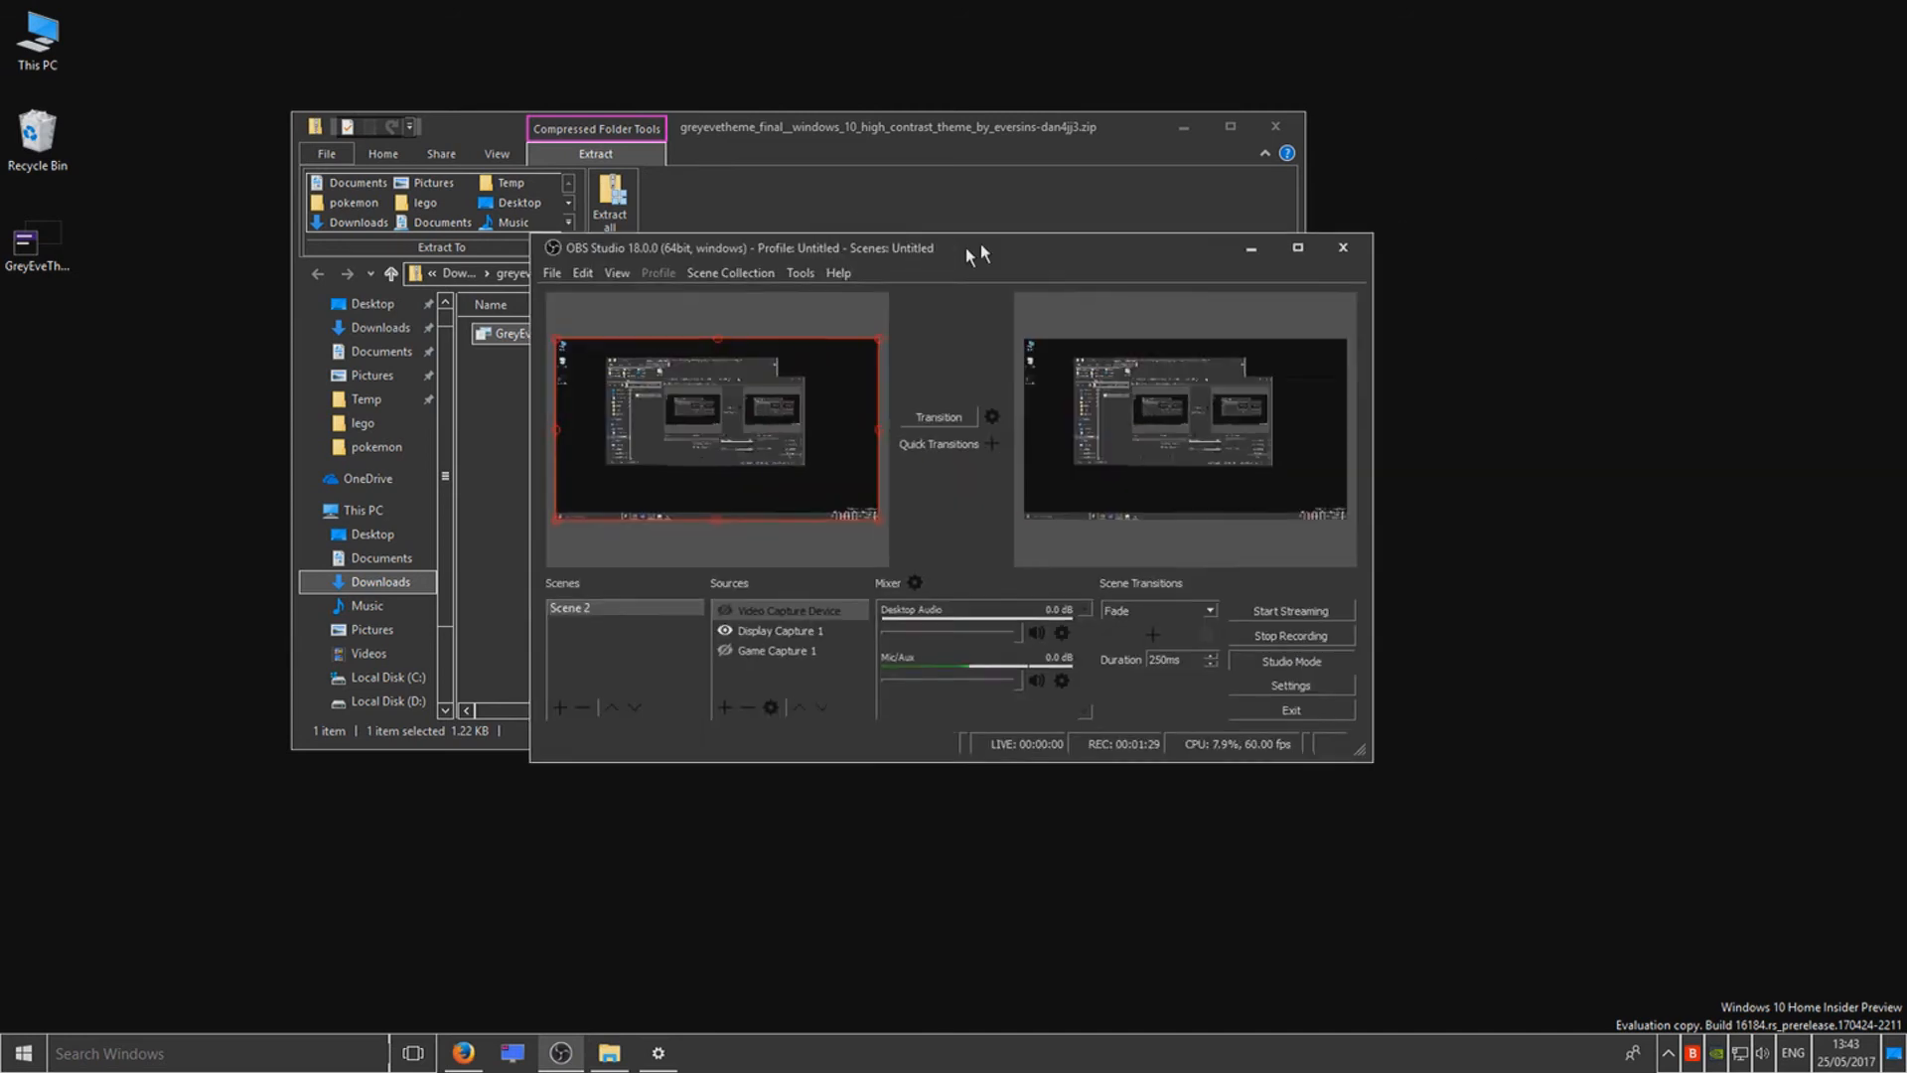